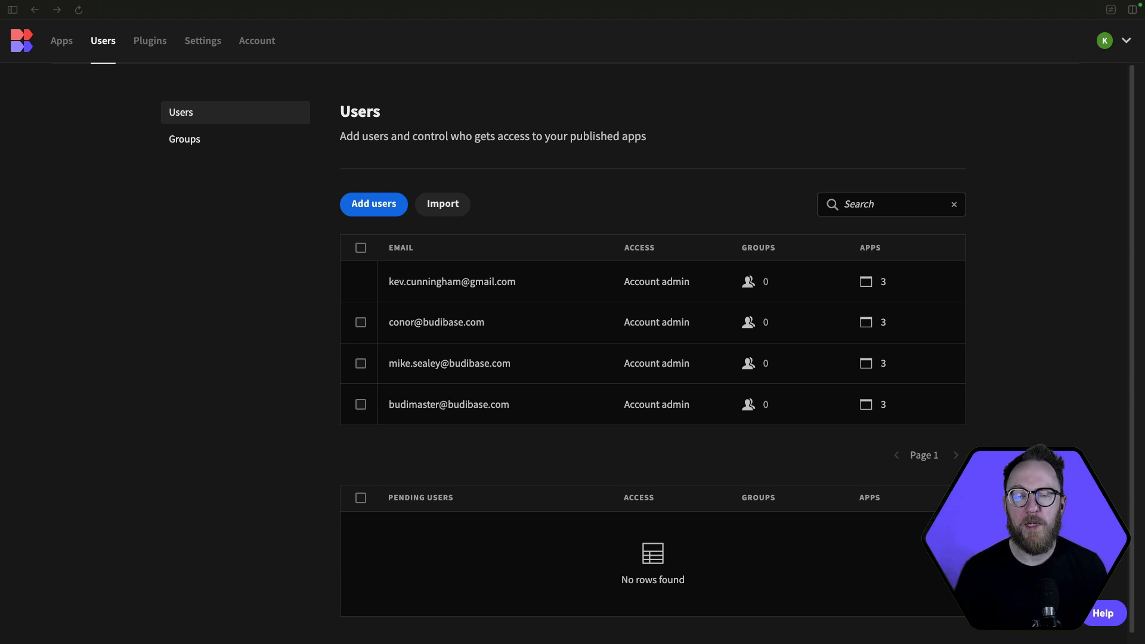
{"action": "mouse_move", "coordinate": [175, 133]}
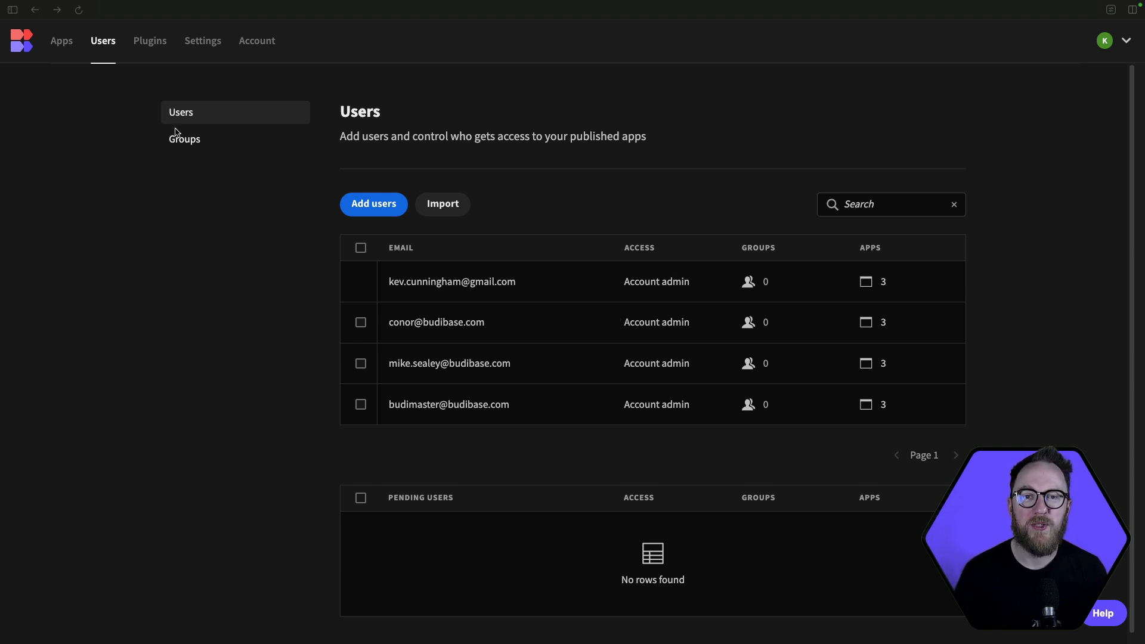
{"action": "mouse_move", "coordinate": [660, 299]}
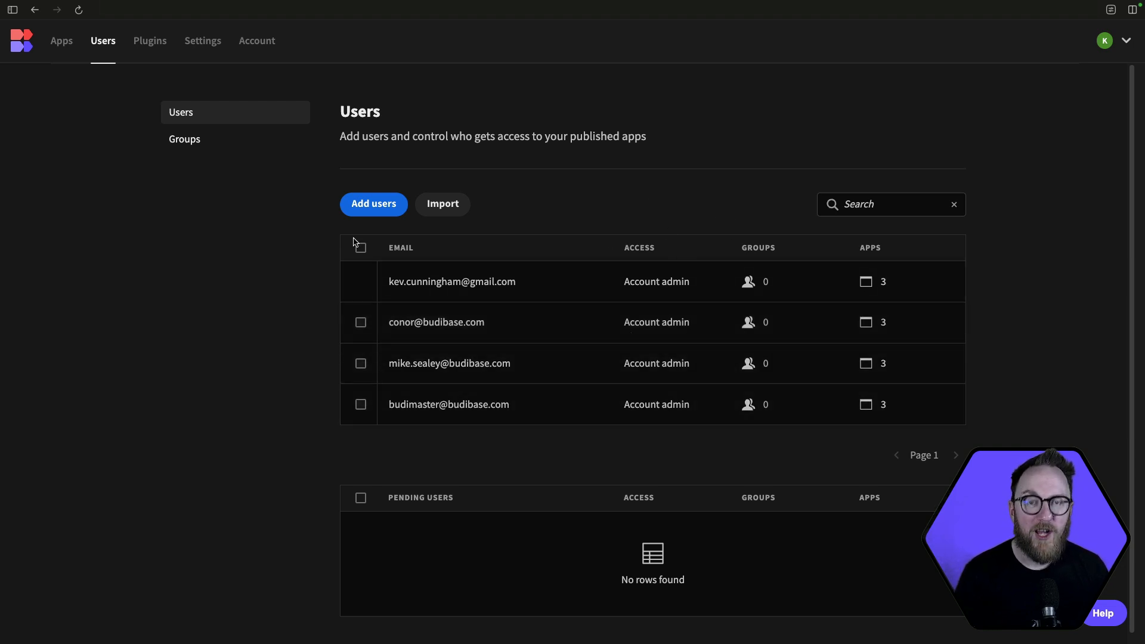
{"action": "left_click", "coordinate": [374, 204]}
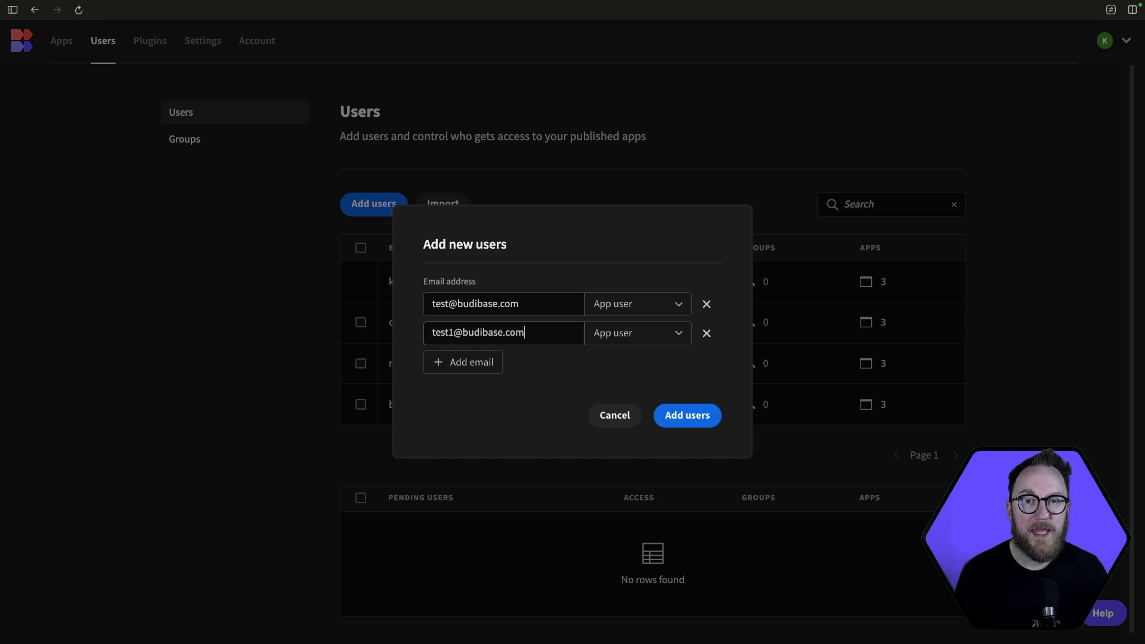
{"action": "left_click", "coordinate": [637, 304]}
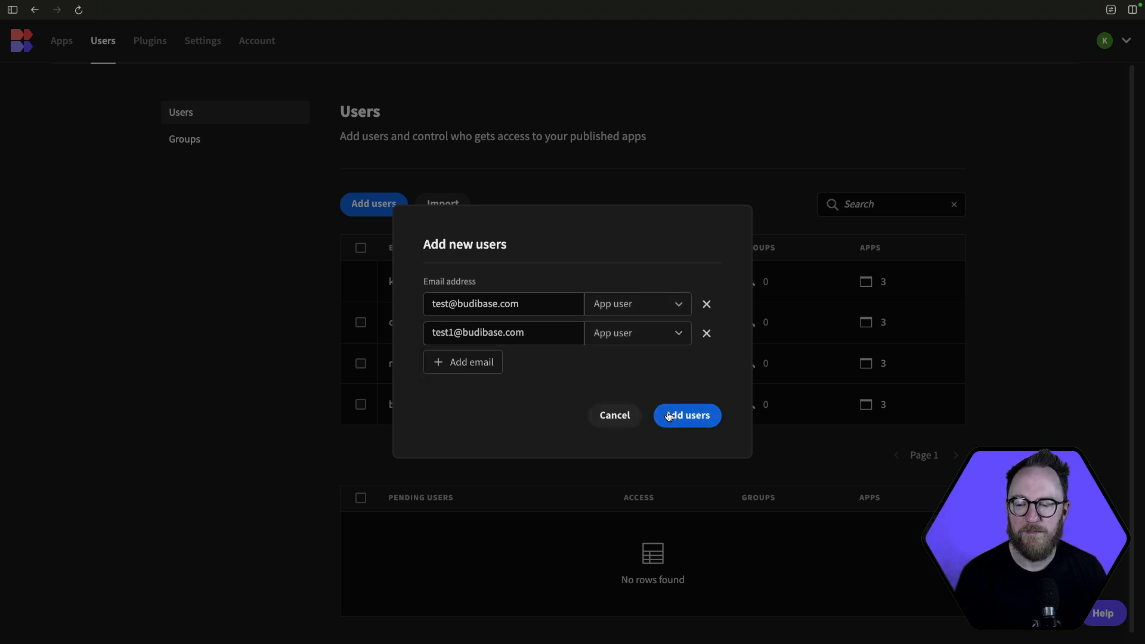
{"action": "left_click", "coordinate": [686, 415]}
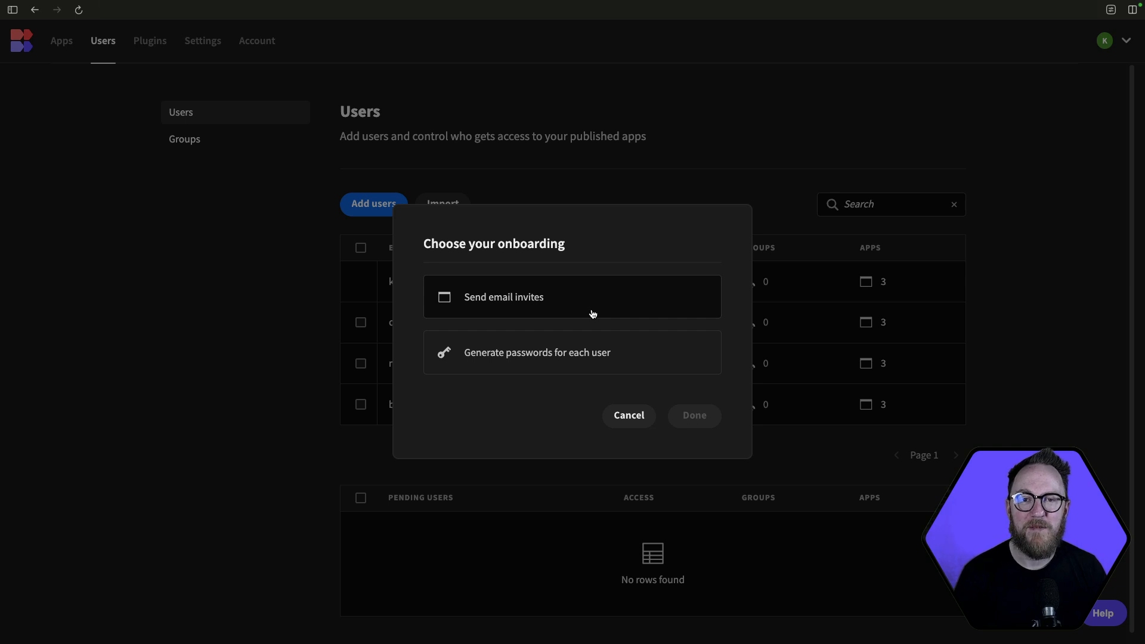
{"action": "left_click", "coordinate": [572, 352]}
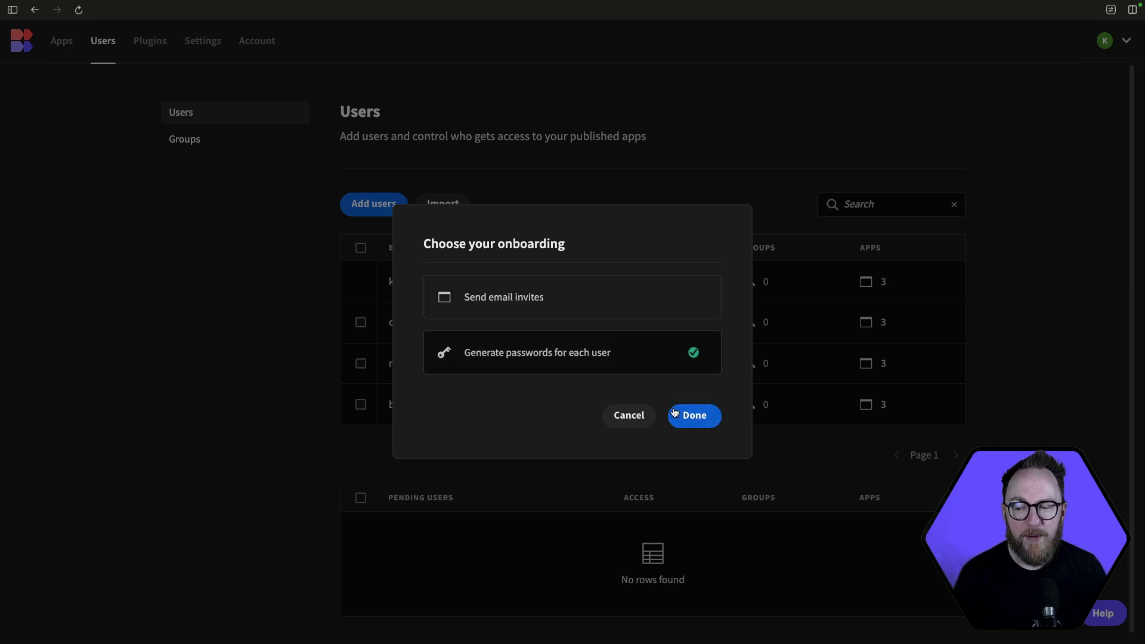
{"action": "left_click", "coordinate": [692, 415]}
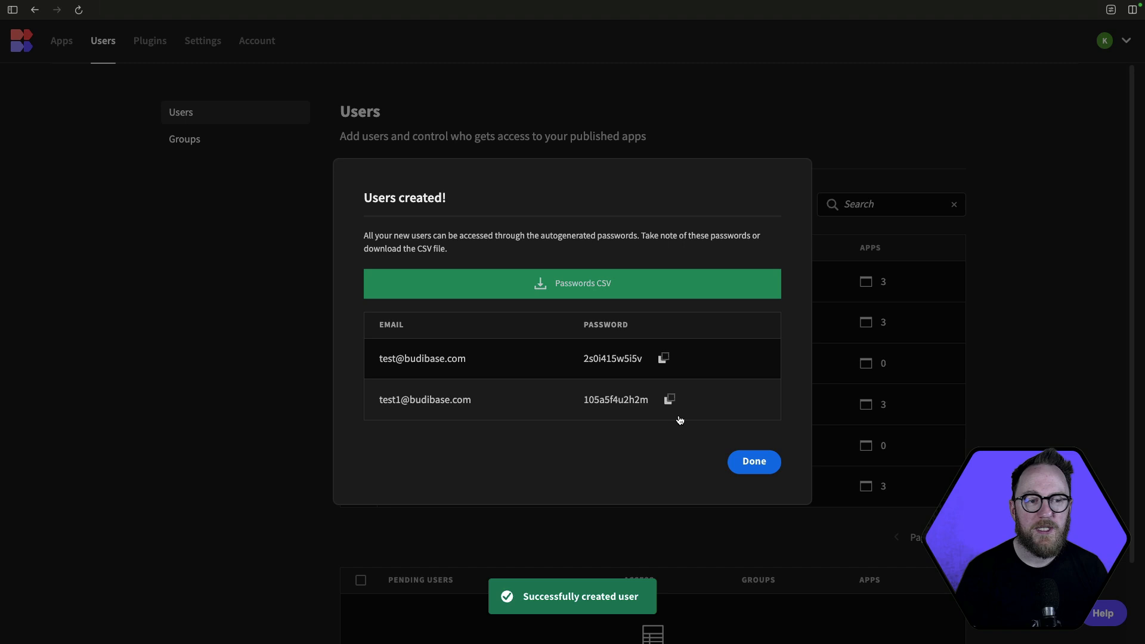
{"action": "mouse_move", "coordinate": [569, 436]}
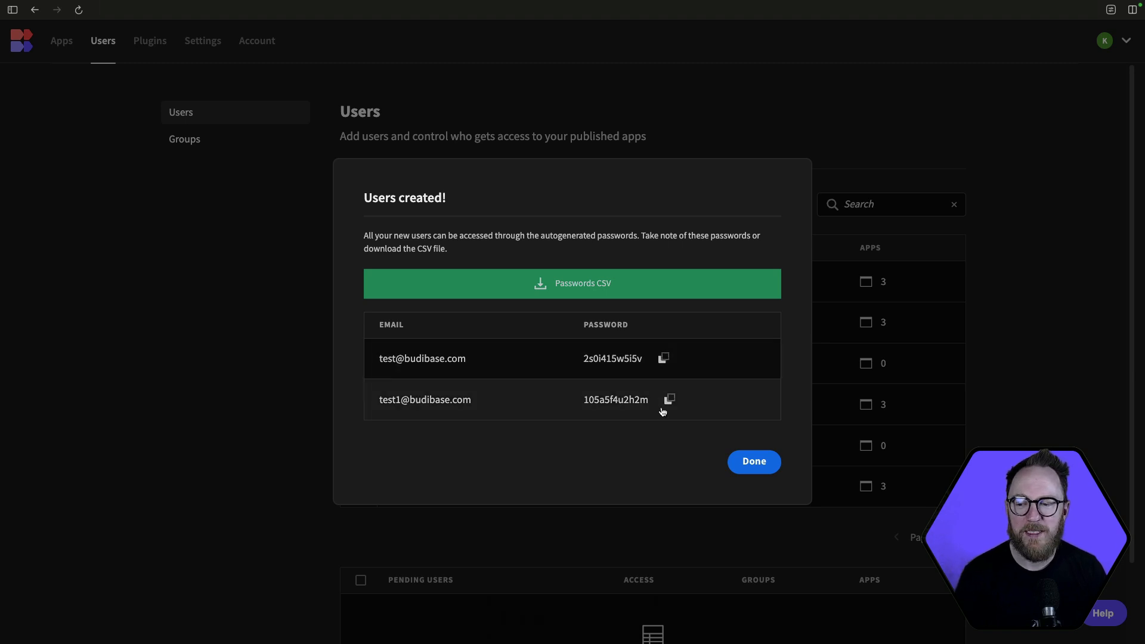
{"action": "left_click", "coordinate": [752, 461]}
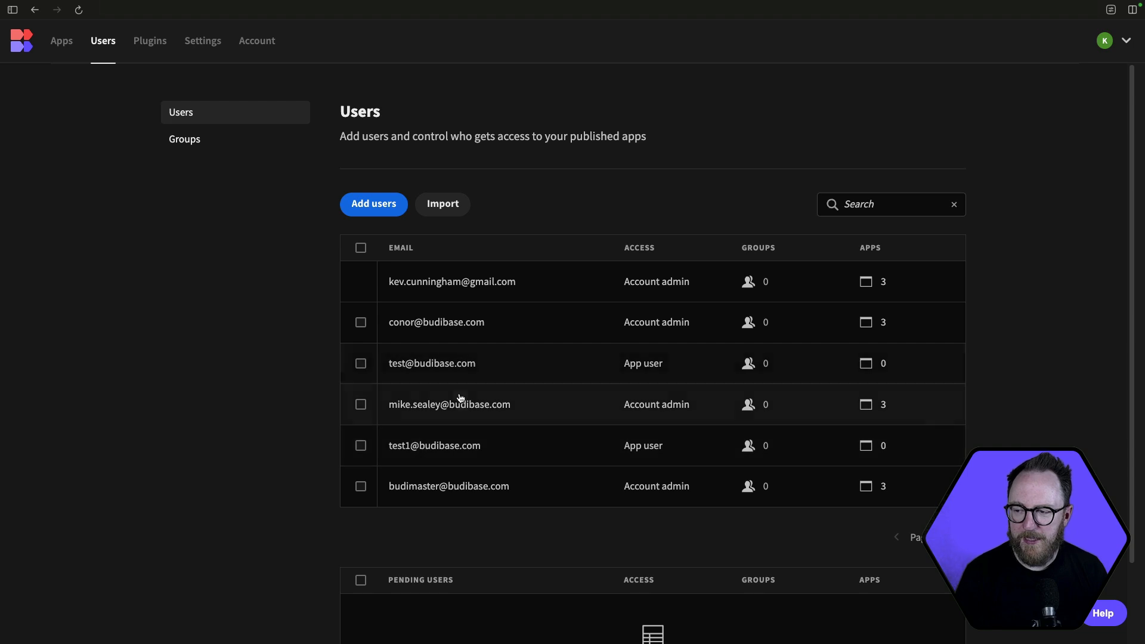
{"action": "left_click", "coordinate": [360, 445]}
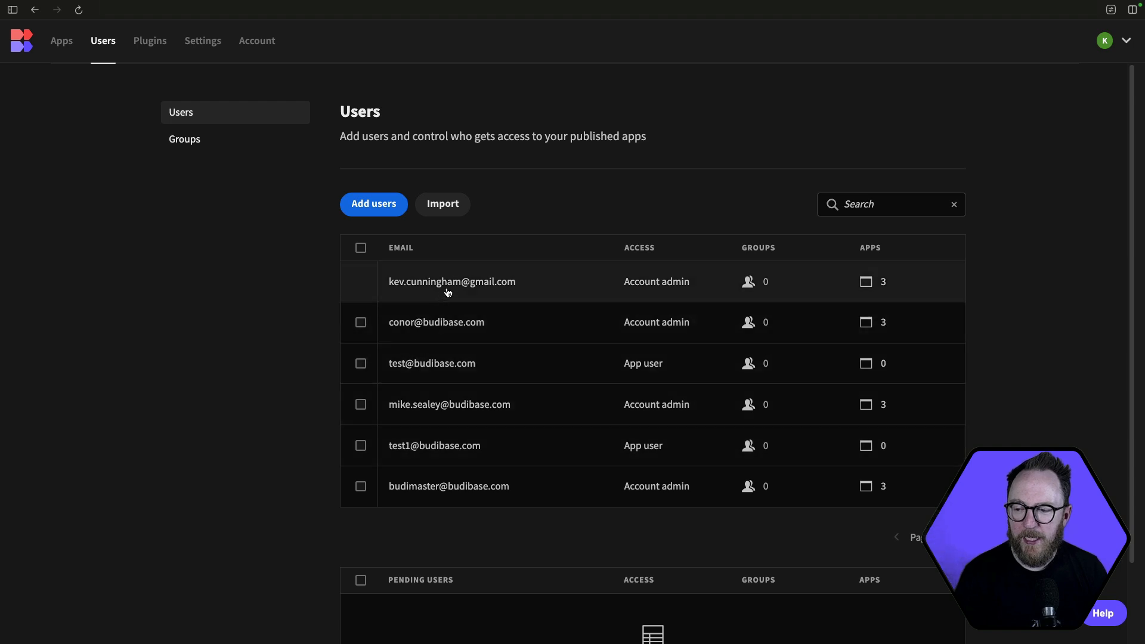
{"action": "left_click", "coordinate": [432, 363]}
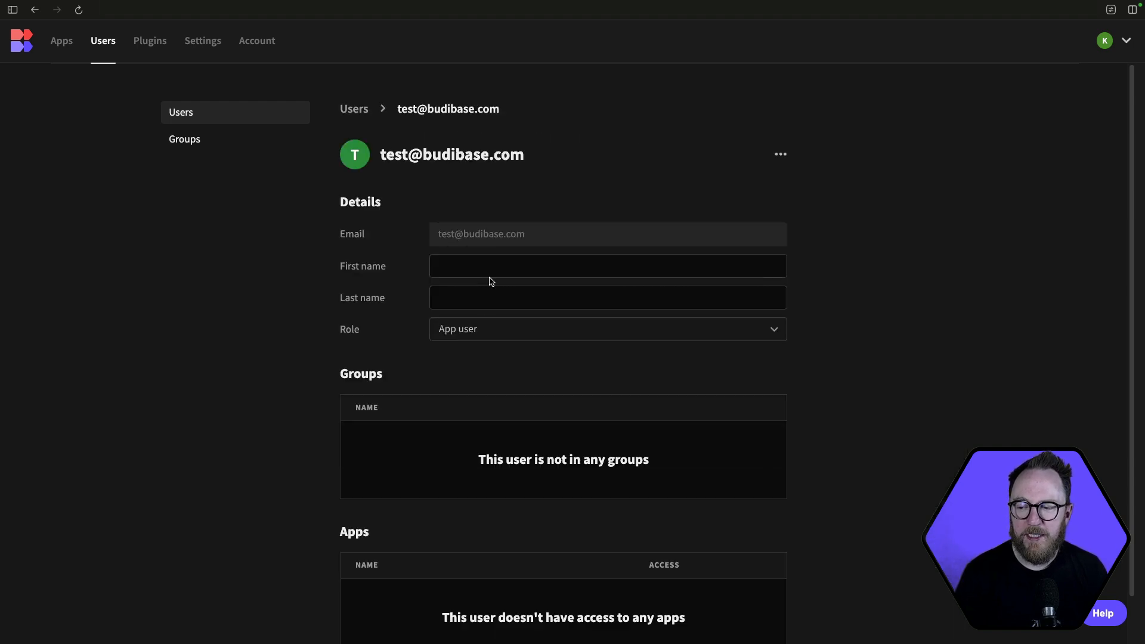
{"action": "type", "text": "T"}
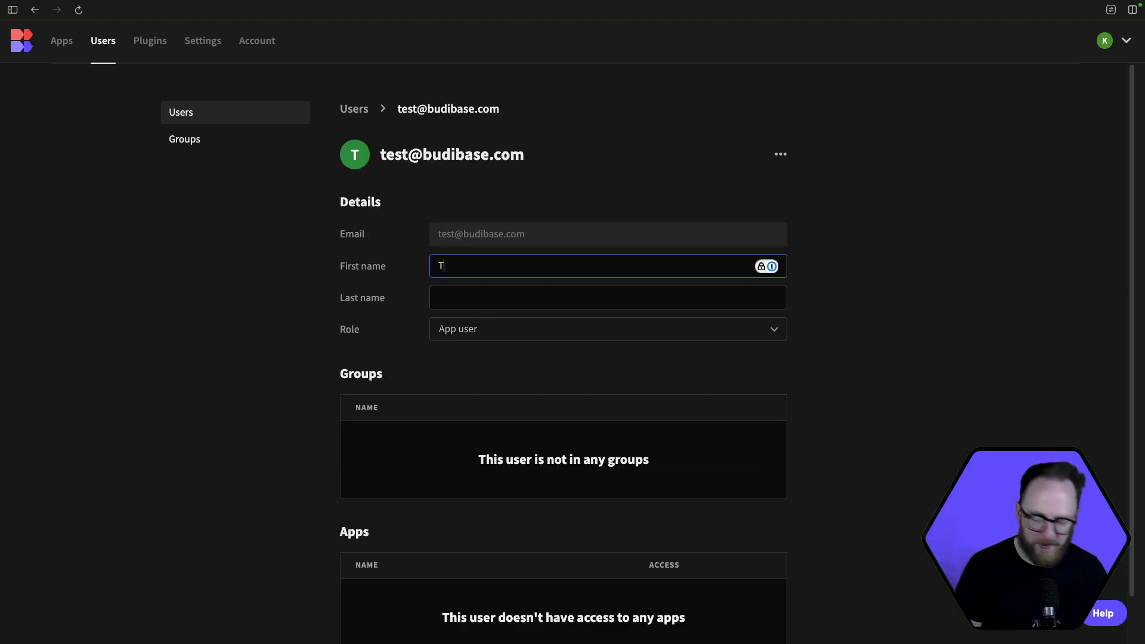
{"action": "type", "text": "M"}
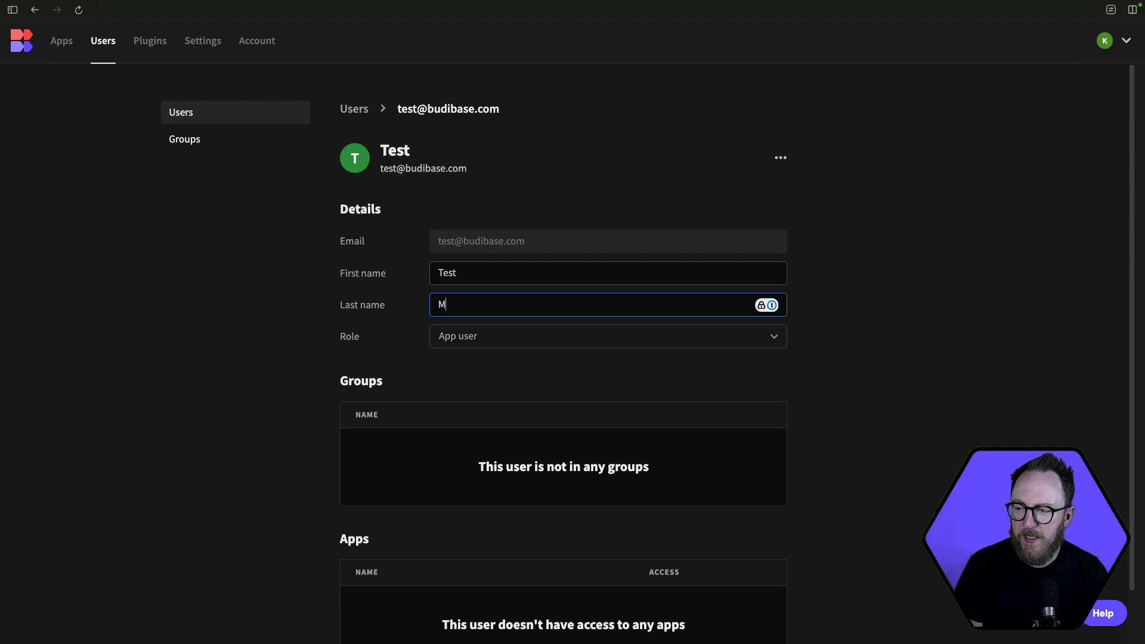
{"action": "type", "text": "cTesterson"}
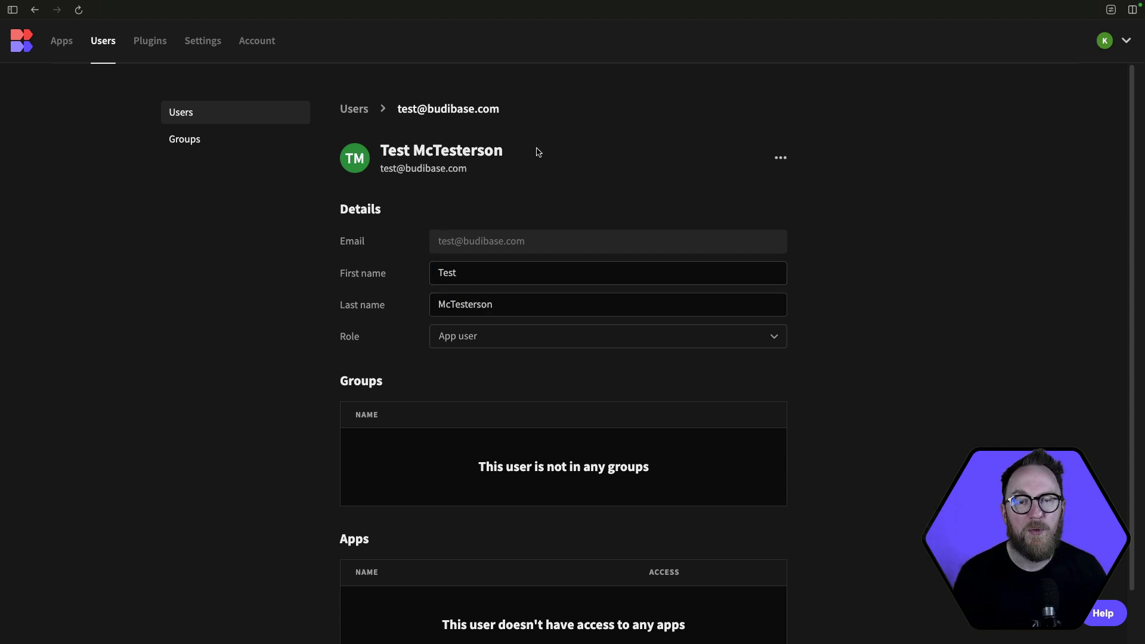
{"action": "mouse_move", "coordinate": [512, 158]}
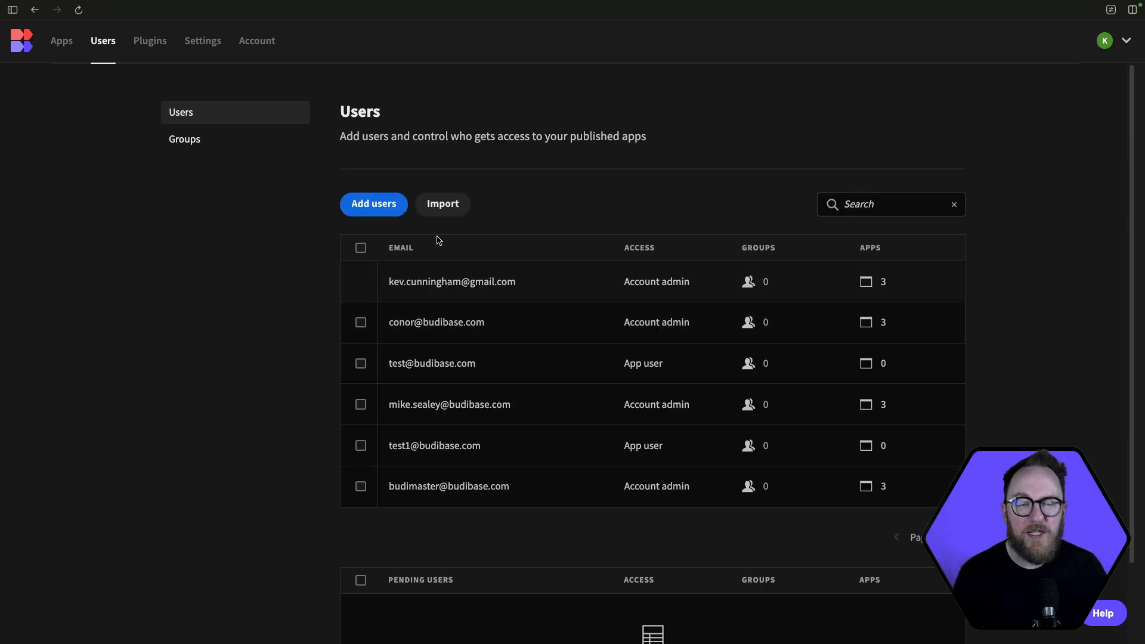
Review the CSV import role options, cancel without importing, and view the empty Groups page.
{"action": "left_click", "coordinate": [442, 204]}
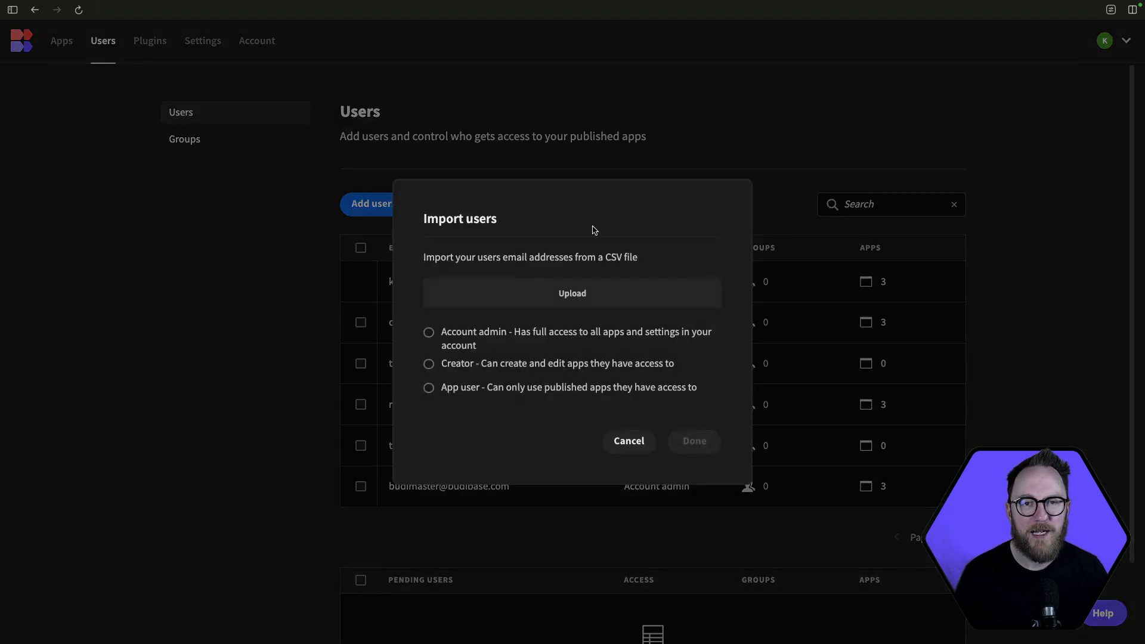
{"action": "mouse_move", "coordinate": [438, 404]}
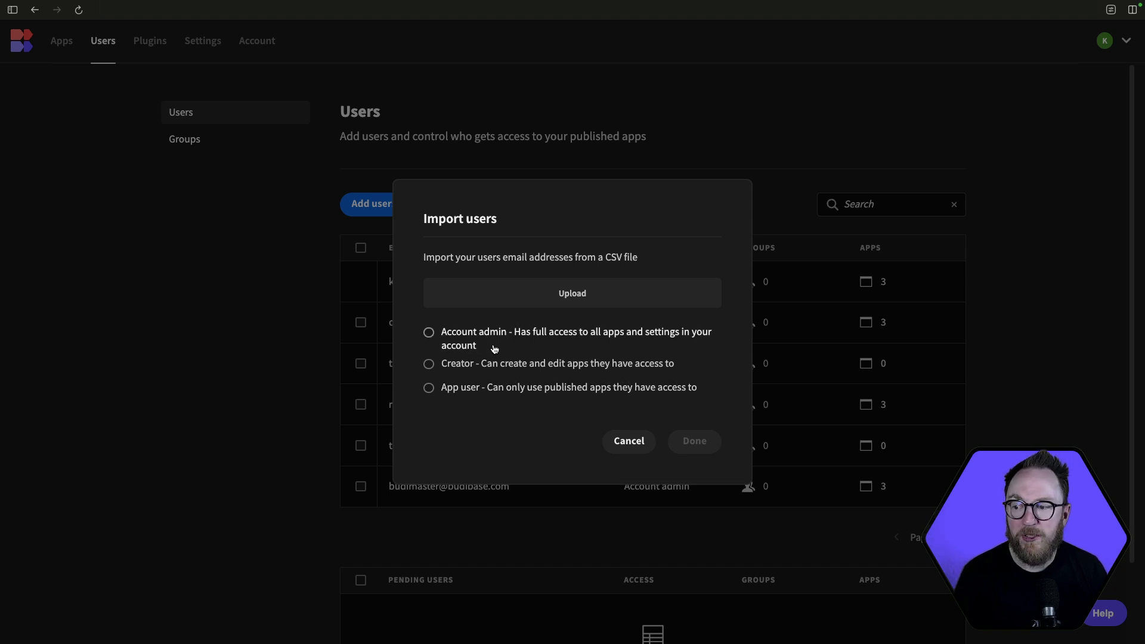
{"action": "left_click", "coordinate": [628, 441]}
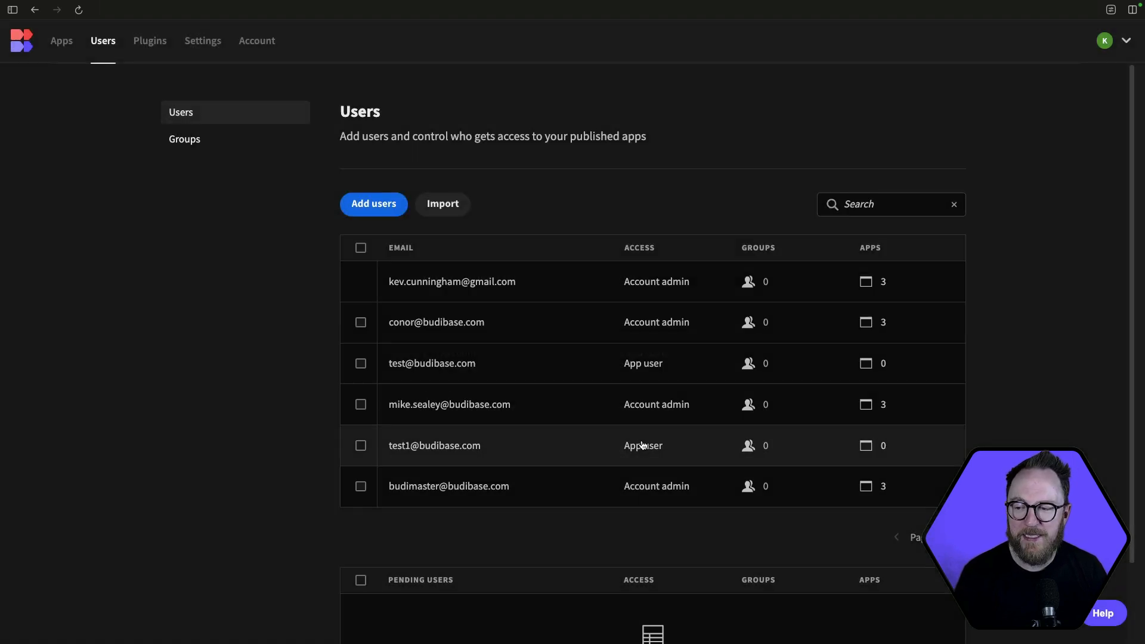
{"action": "left_click", "coordinate": [185, 138]}
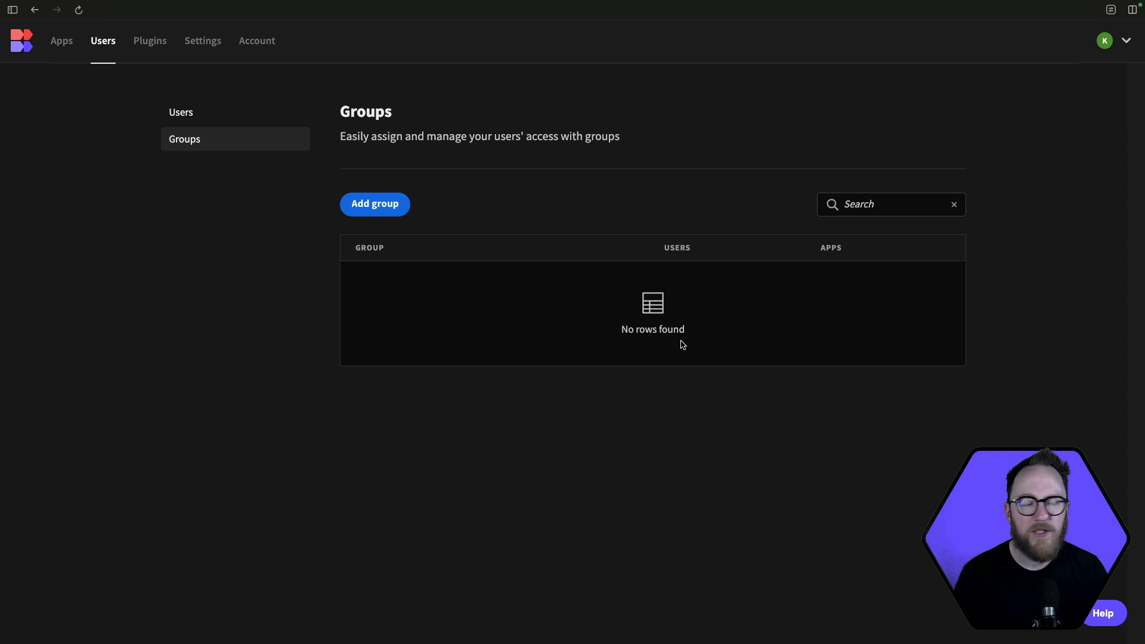
{"action": "mouse_move", "coordinate": [684, 355]}
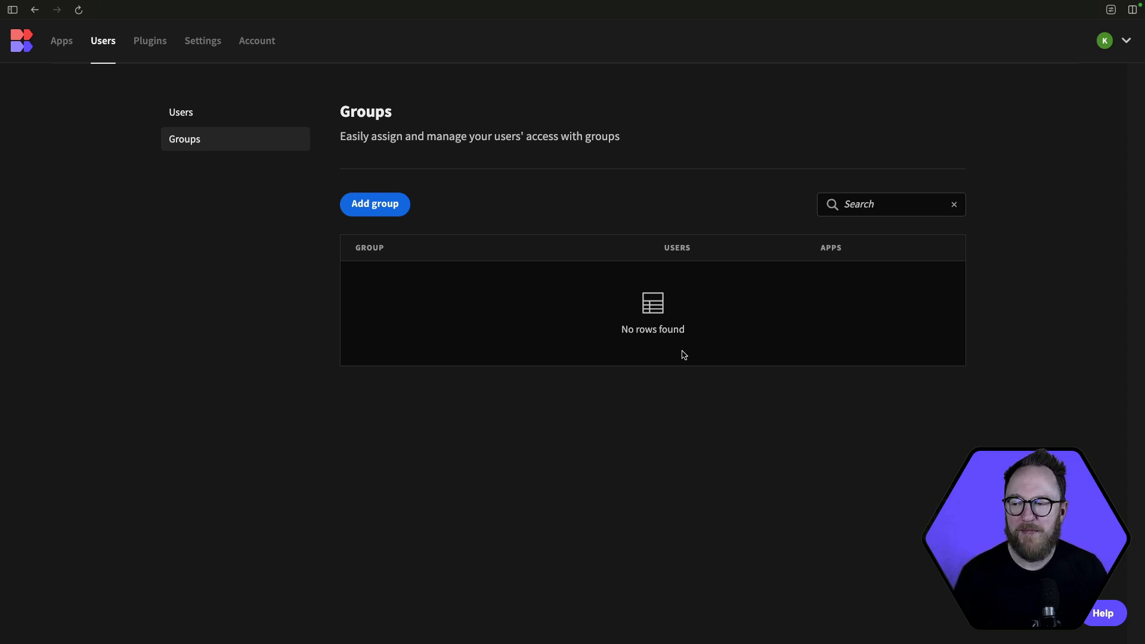
Return to the Users list showing six users in zero groups.
{"action": "left_click", "coordinate": [180, 111]}
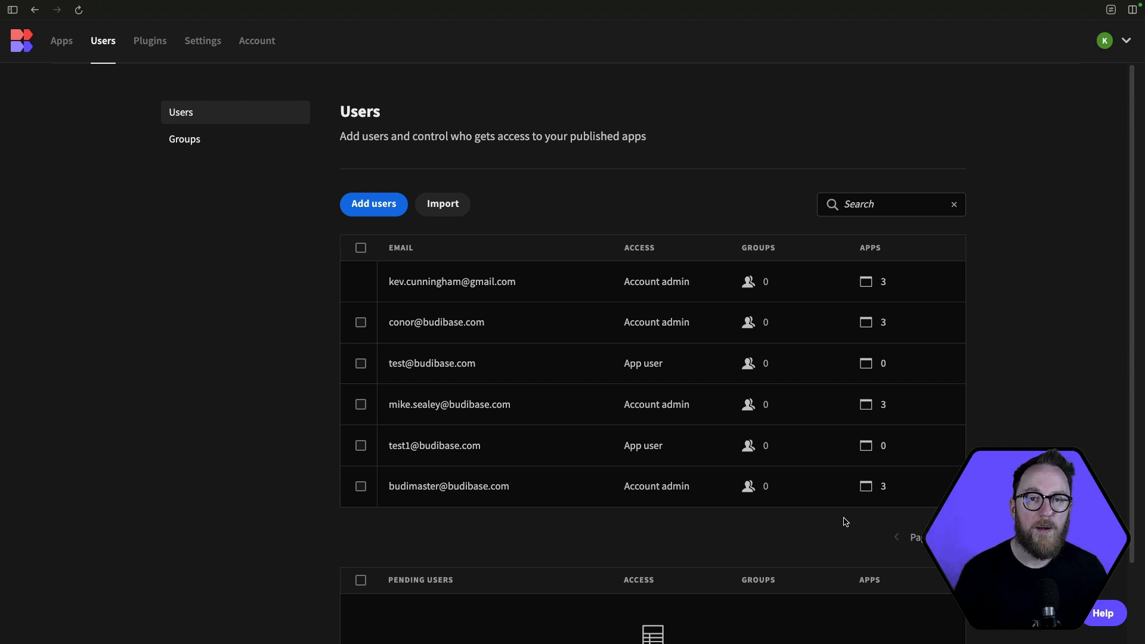
{"action": "mouse_move", "coordinate": [841, 442]}
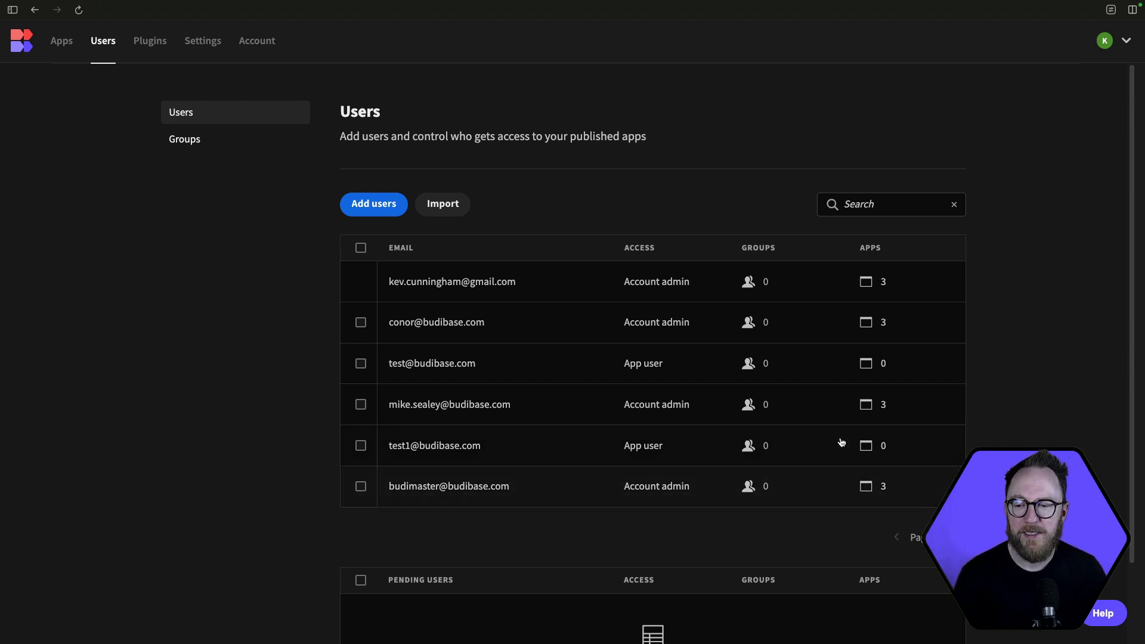
{"action": "mouse_move", "coordinate": [976, 410]}
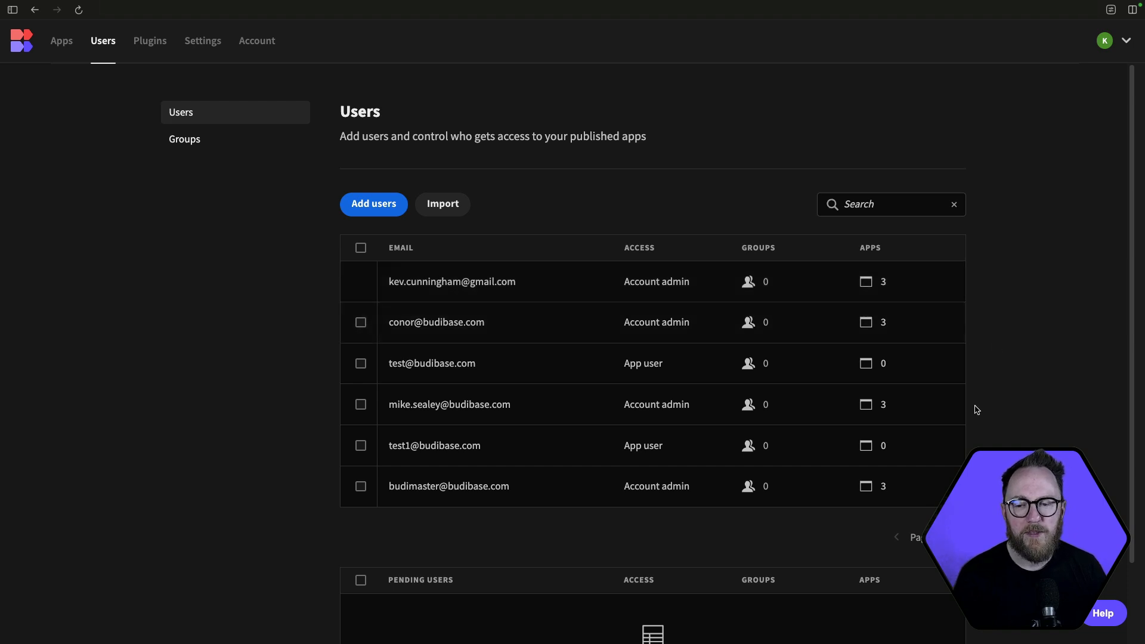
{"action": "mouse_move", "coordinate": [908, 401]}
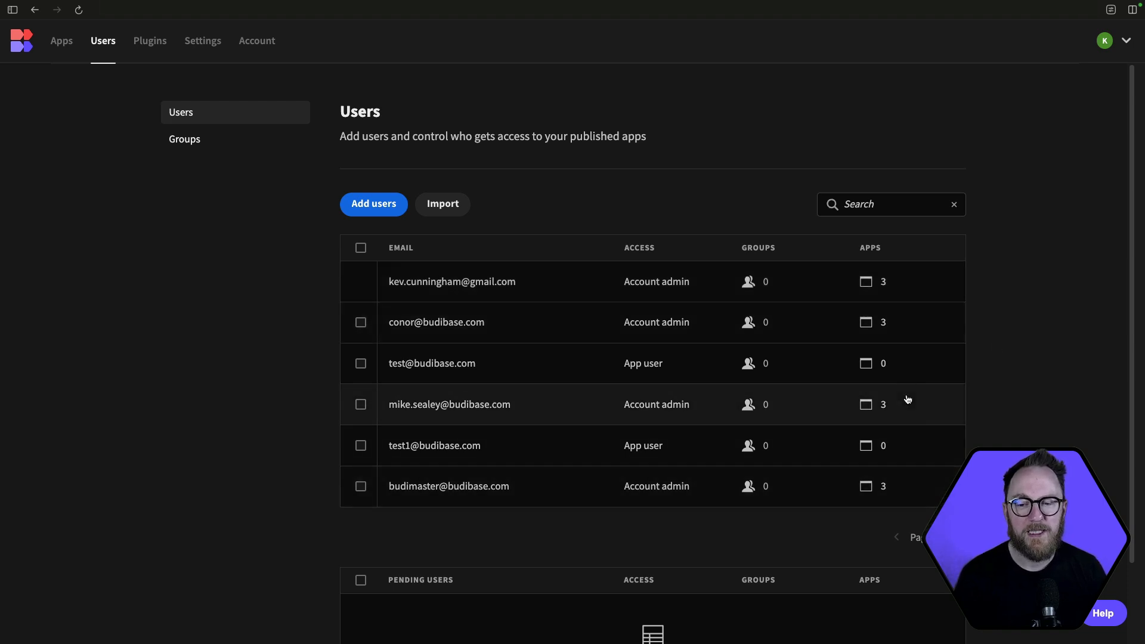
{"action": "mouse_move", "coordinate": [891, 478]}
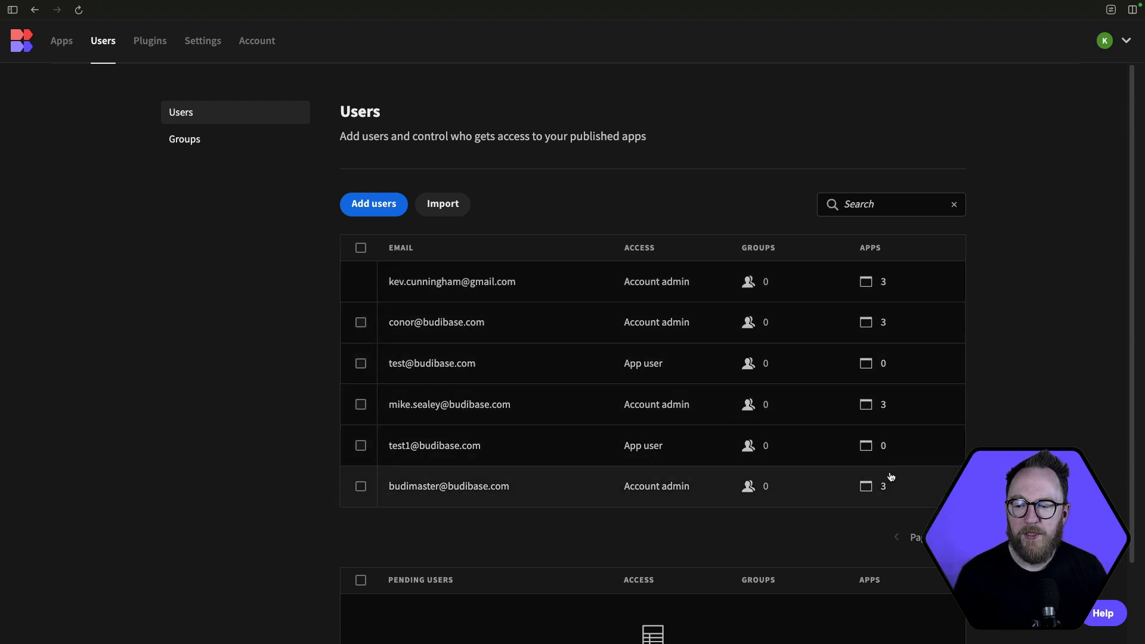
{"action": "mouse_move", "coordinate": [850, 501]}
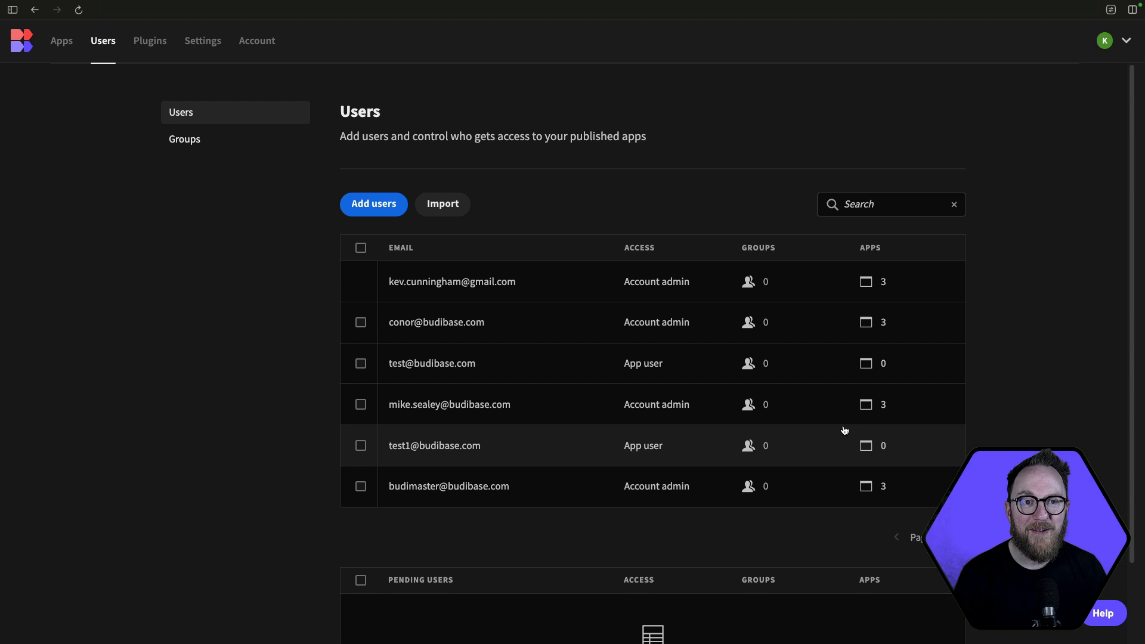
Open Budibase University from the Apps list to its App users table.
{"action": "left_click", "coordinate": [61, 40]}
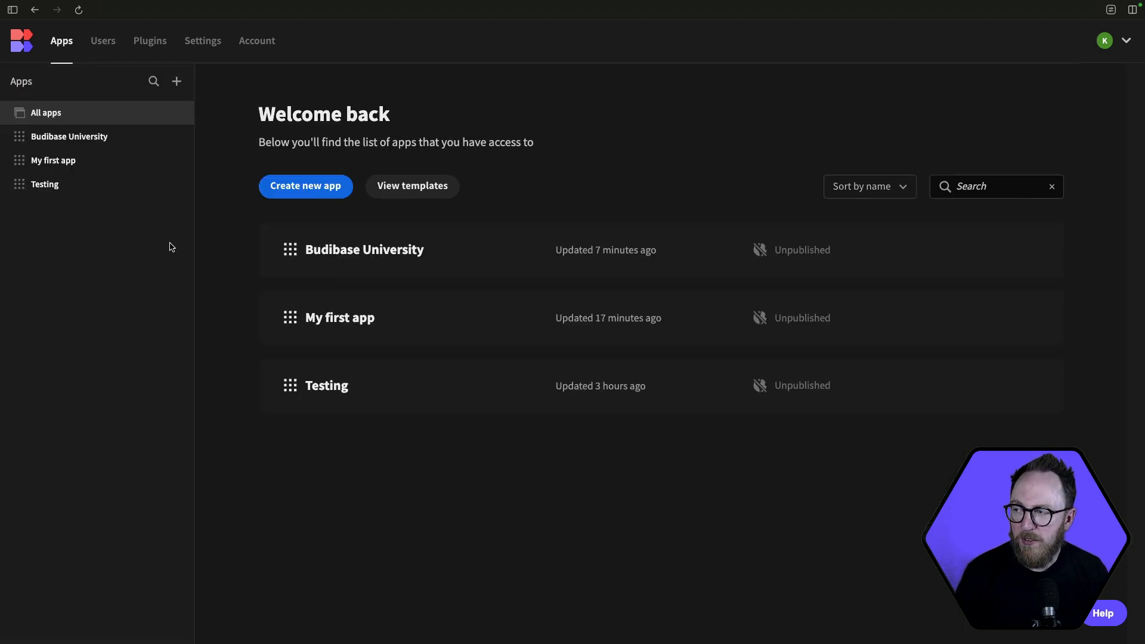
{"action": "left_click", "coordinate": [365, 250]}
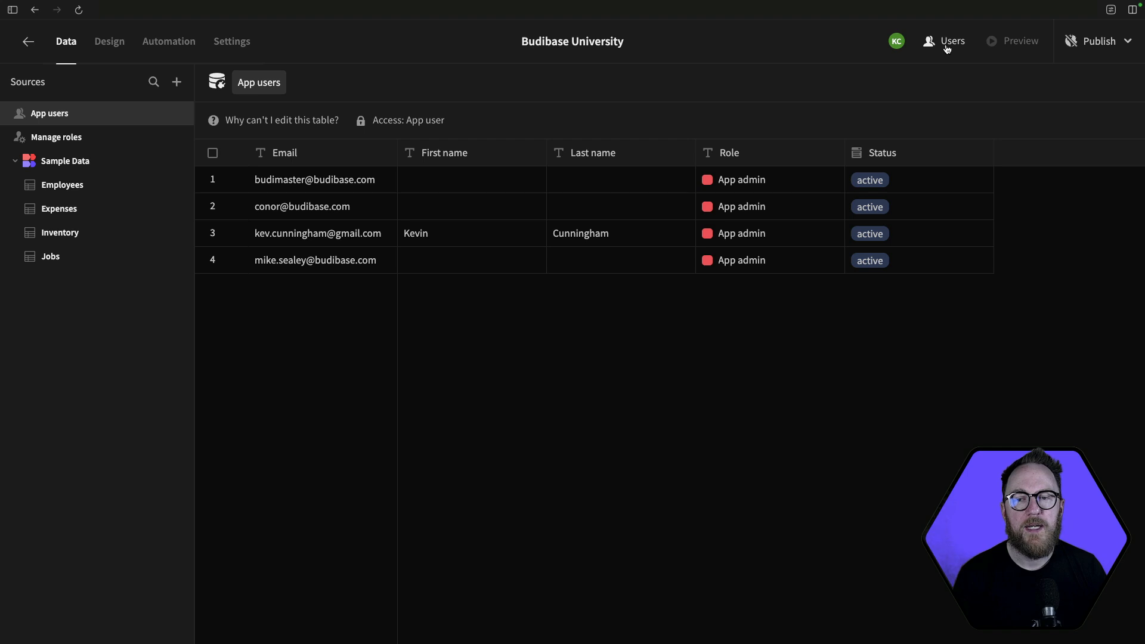
Grant the two test users Budibase University access as App user and App power user.
{"action": "left_click", "coordinate": [952, 41]}
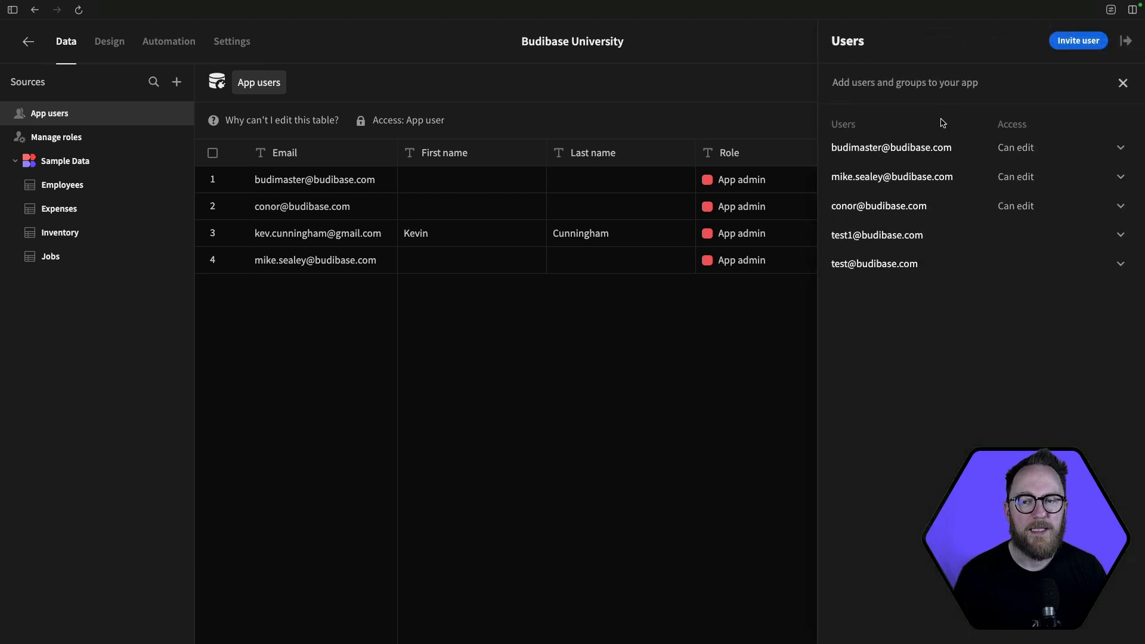
{"action": "mouse_move", "coordinate": [923, 141]}
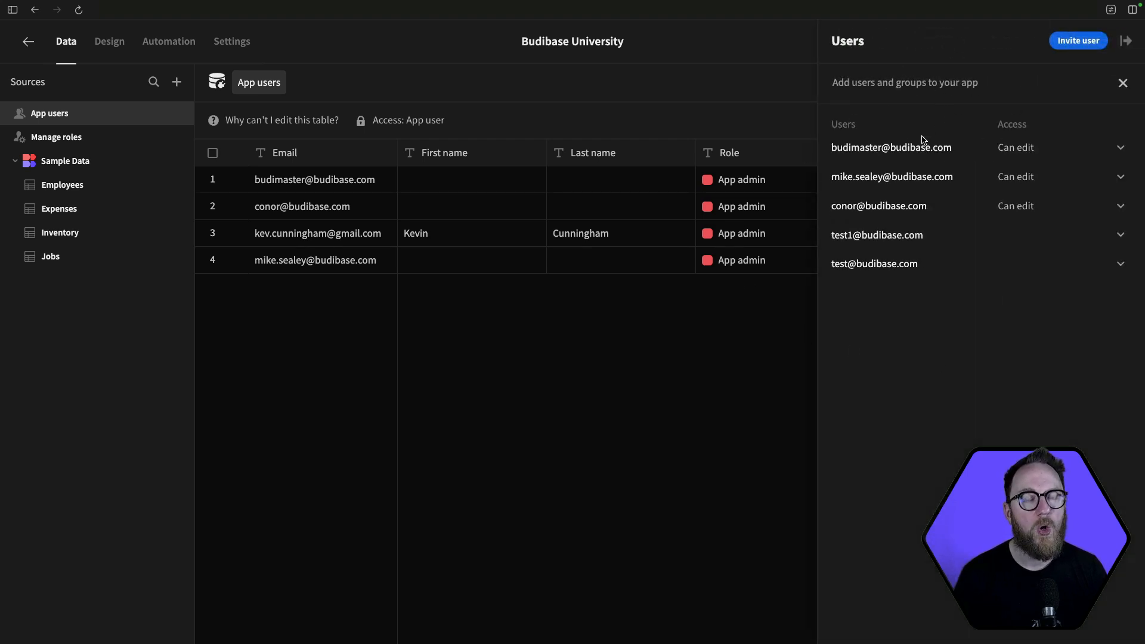
{"action": "mouse_move", "coordinate": [925, 102]}
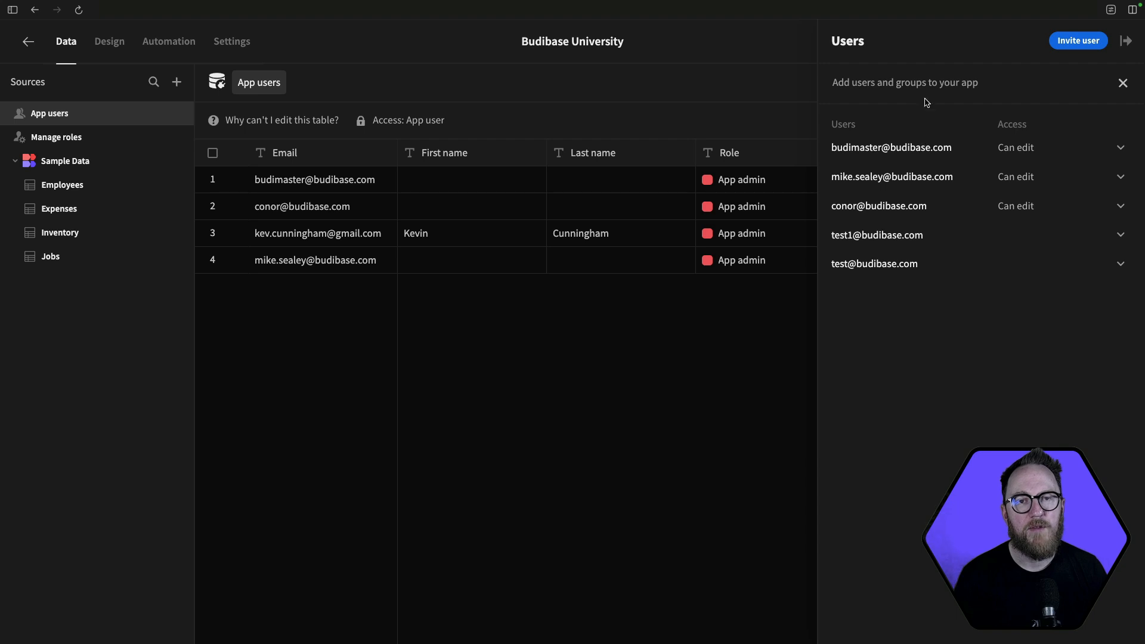
{"action": "type", "text": "te"}
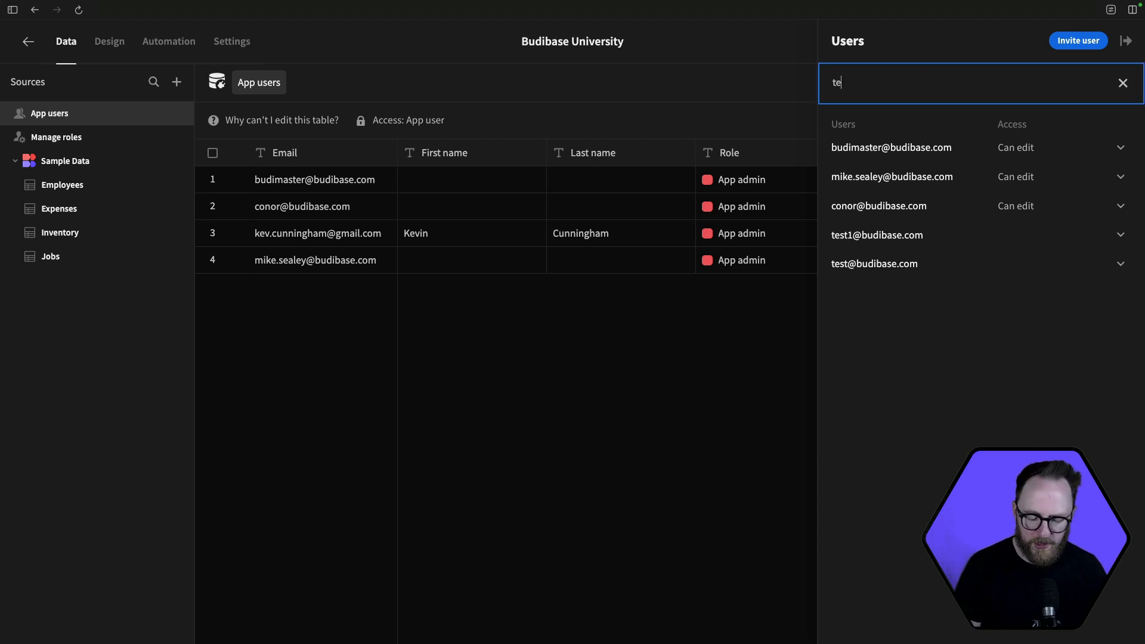
{"action": "left_click", "coordinate": [1123, 82]}
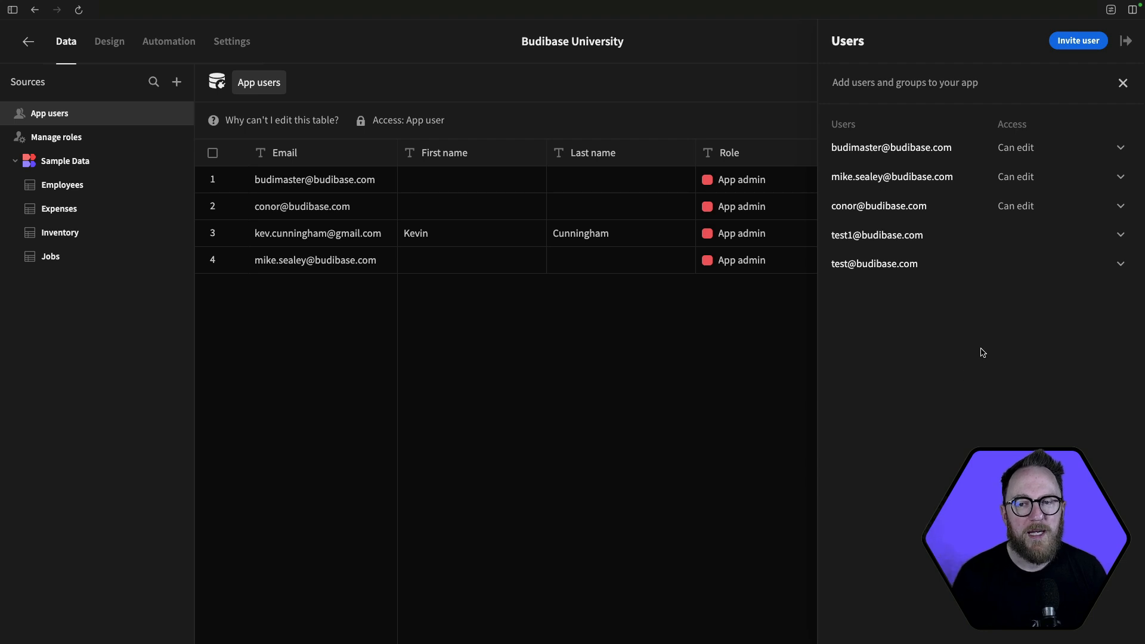
{"action": "left_click", "coordinate": [1120, 234]}
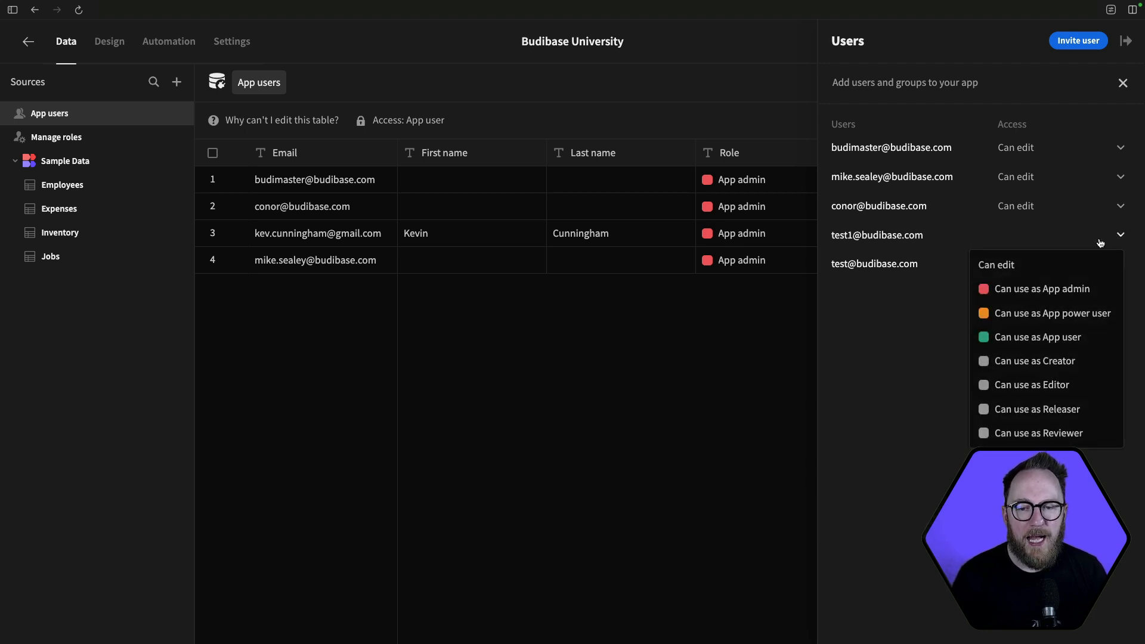
{"action": "left_click", "coordinate": [1037, 336]}
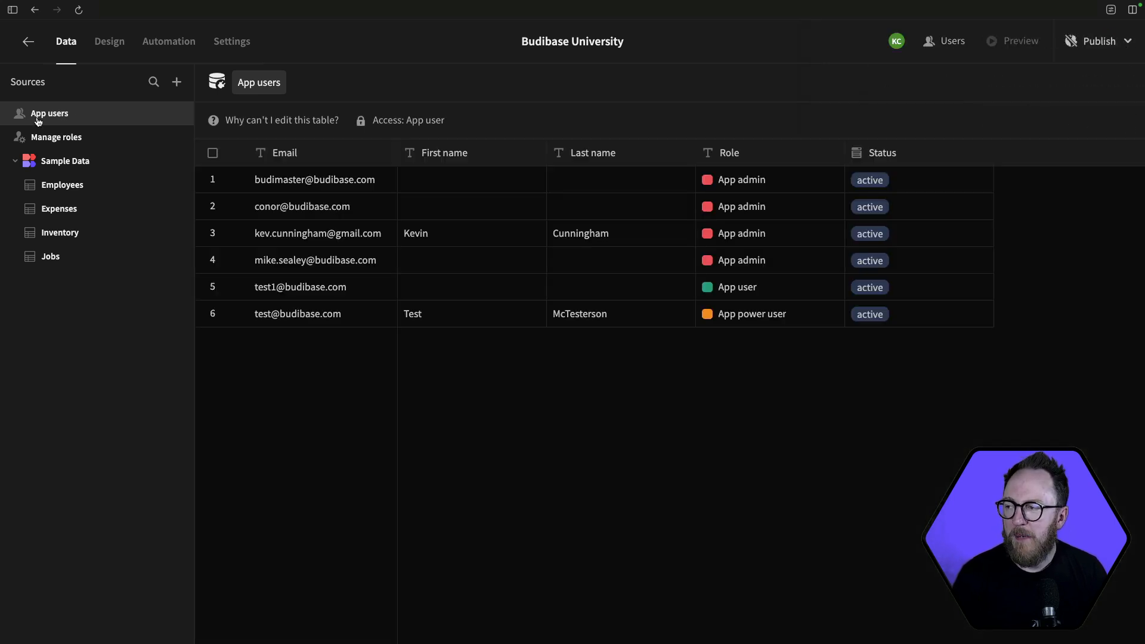
{"action": "mouse_move", "coordinate": [258, 381]}
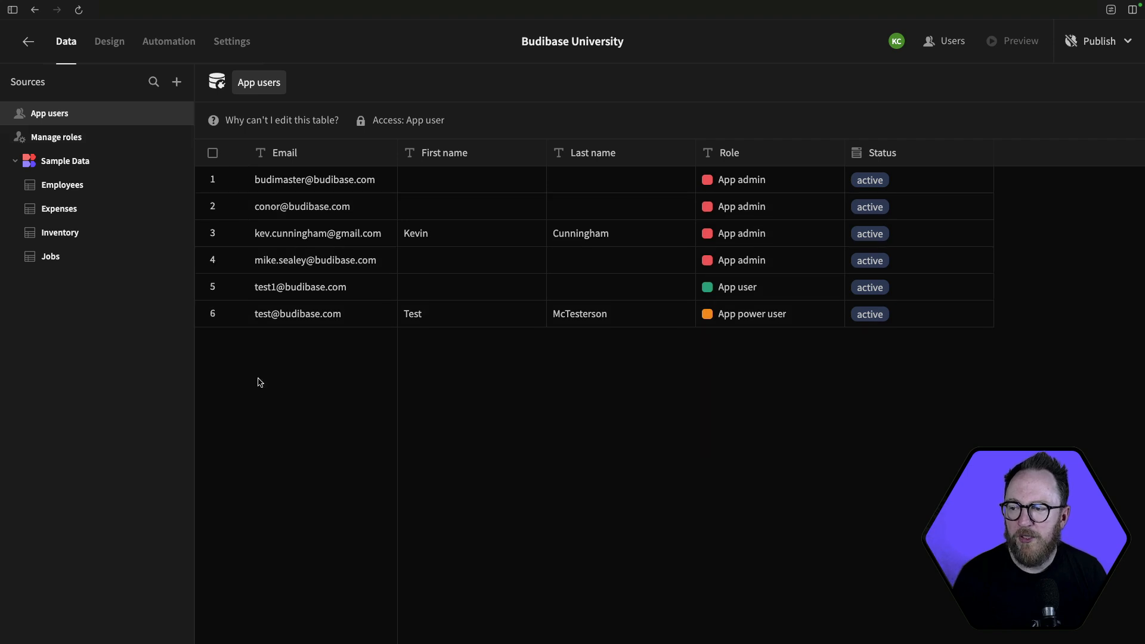
{"action": "mouse_move", "coordinate": [596, 489]}
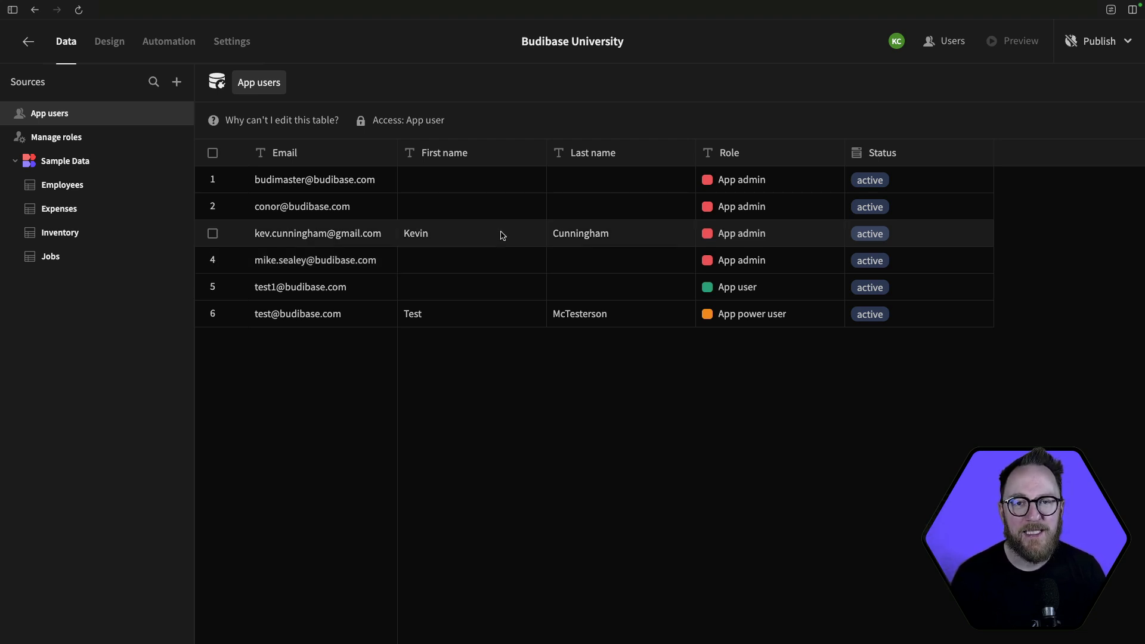
{"action": "double_click", "coordinate": [579, 233]}
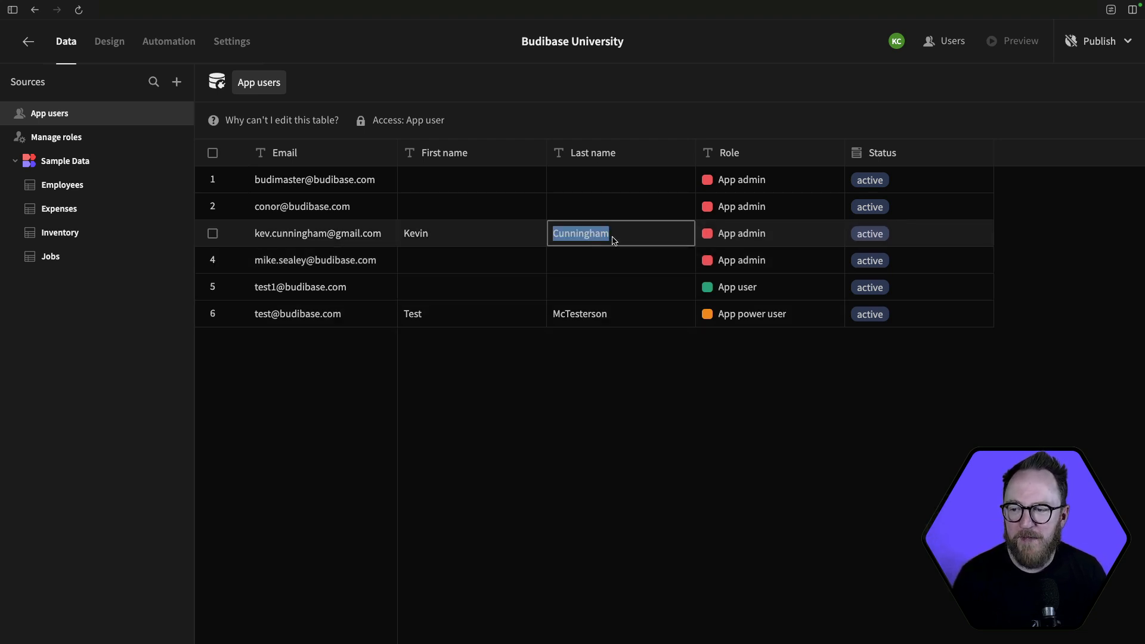
{"action": "left_click", "coordinate": [621, 261]}
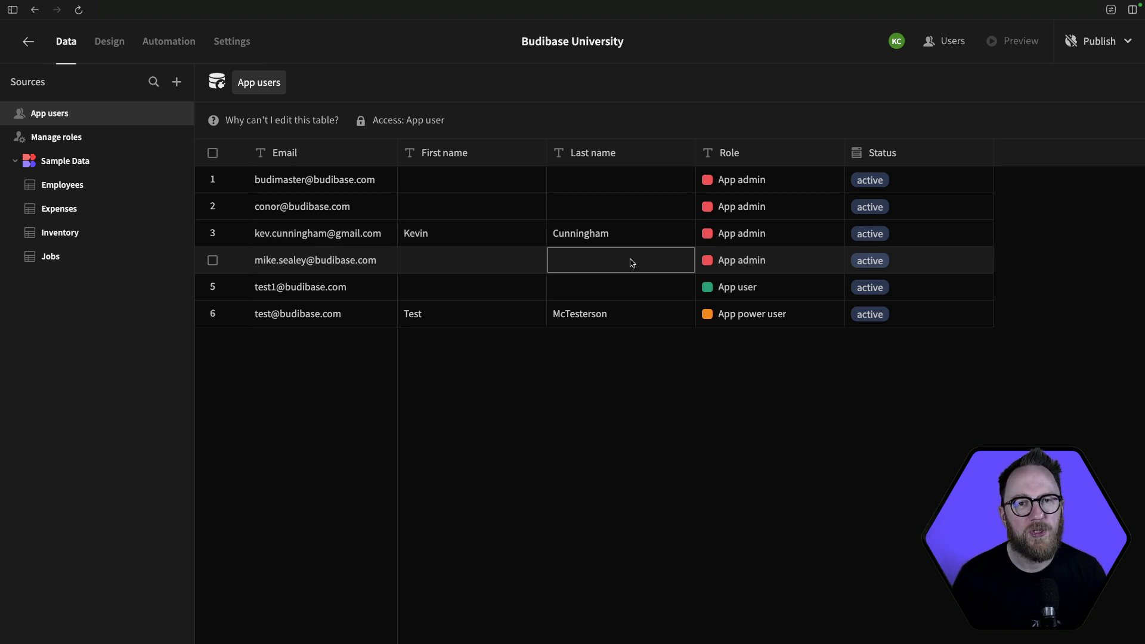
{"action": "mouse_move", "coordinate": [912, 393]}
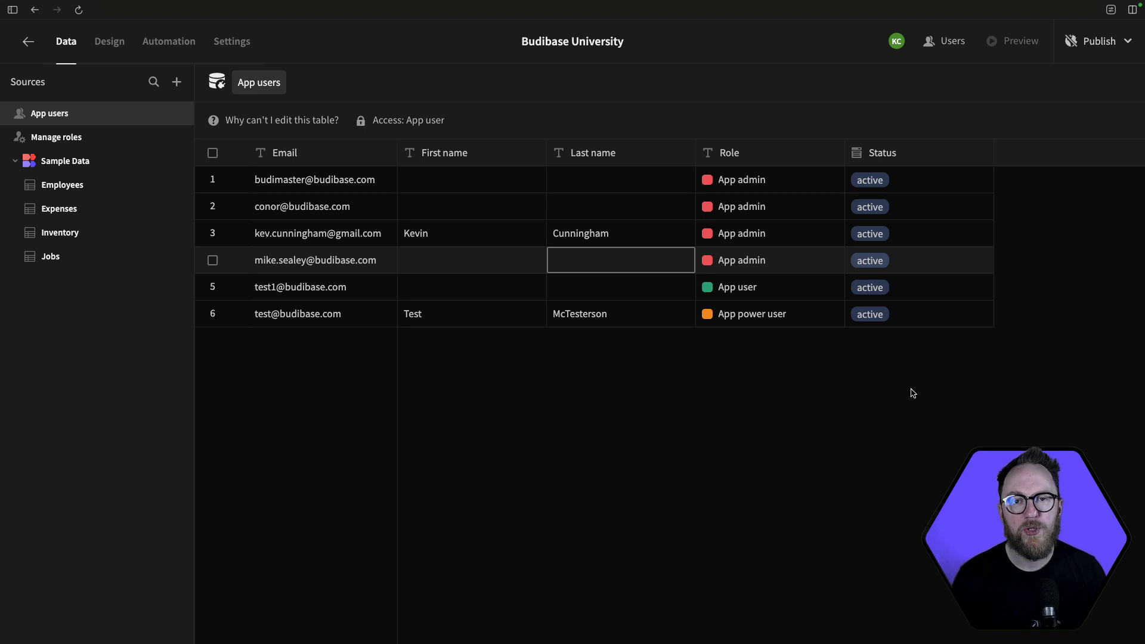
{"action": "mouse_move", "coordinate": [890, 480]}
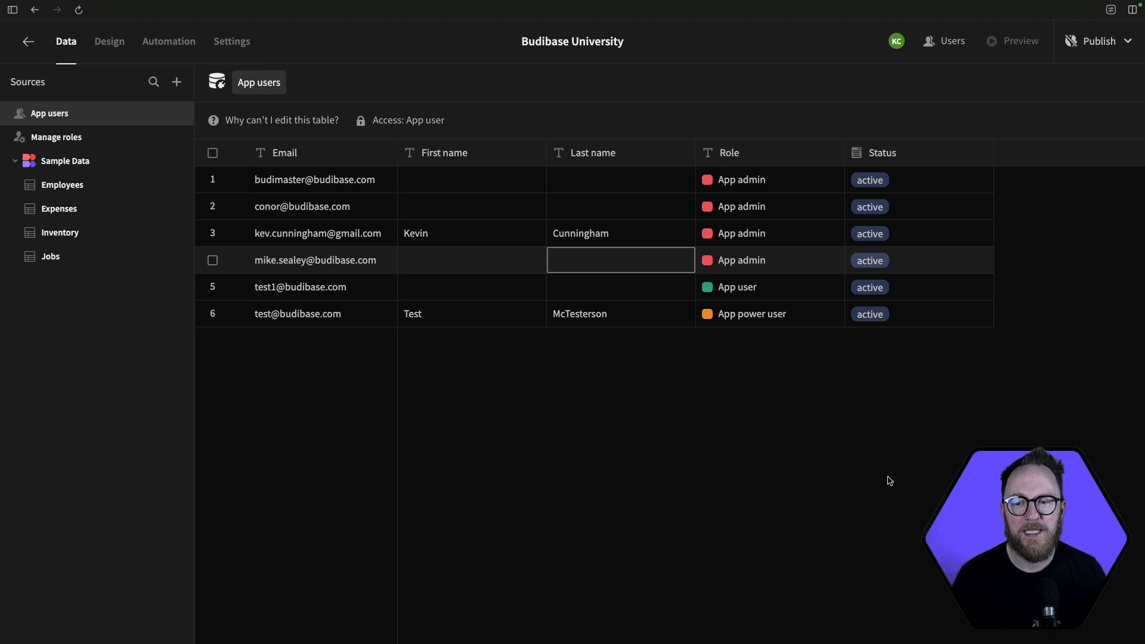
{"action": "left_click", "coordinate": [951, 40]}
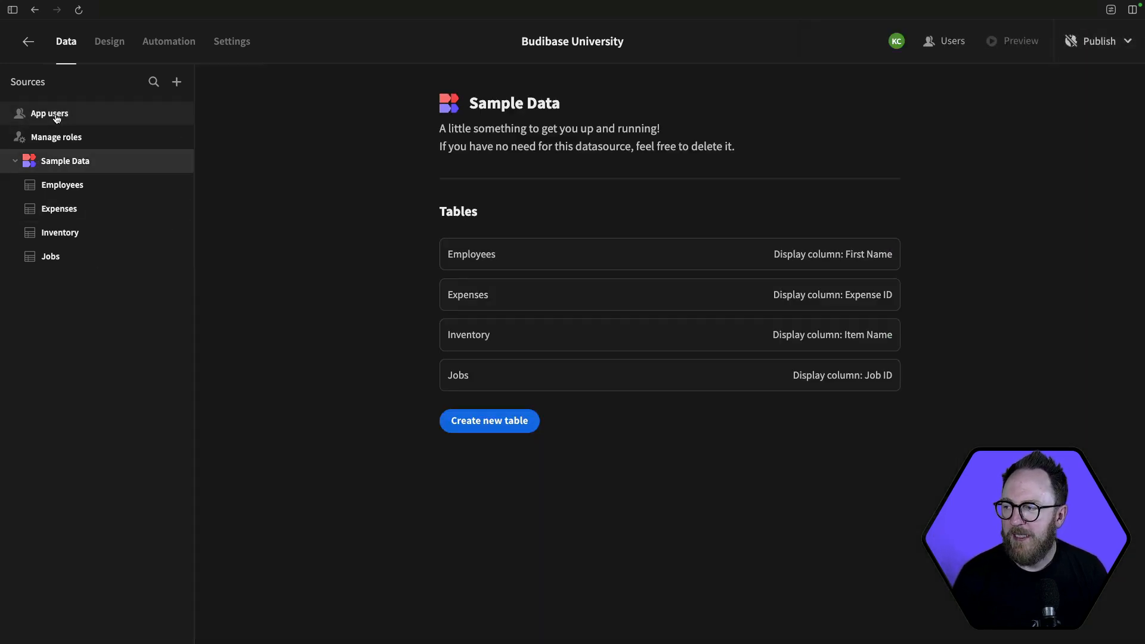
{"action": "left_click", "coordinate": [49, 113]}
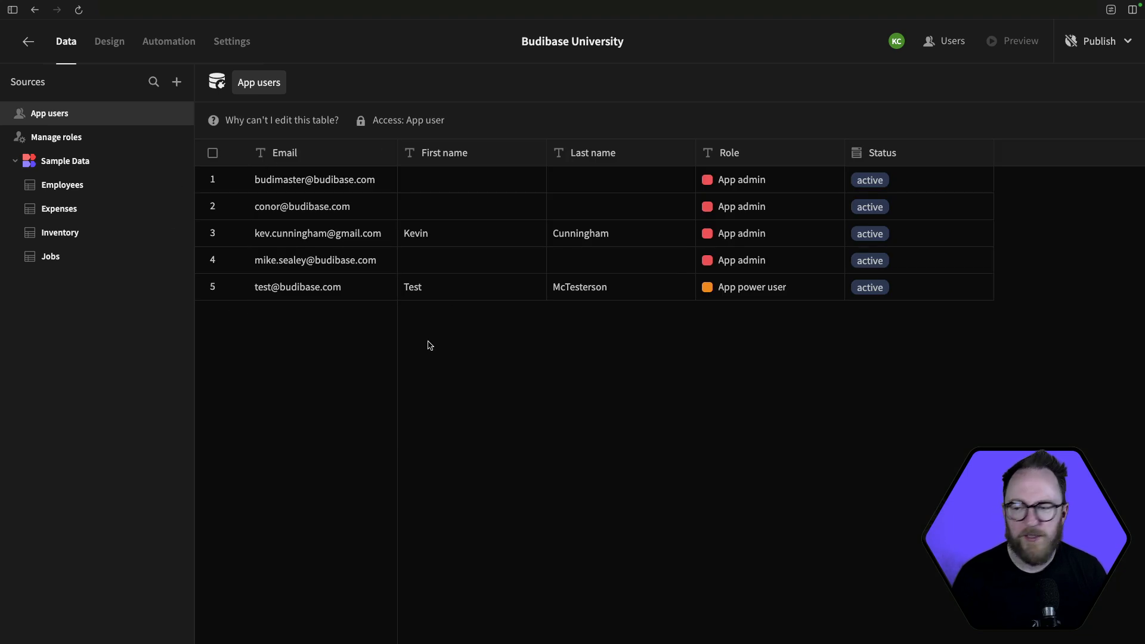